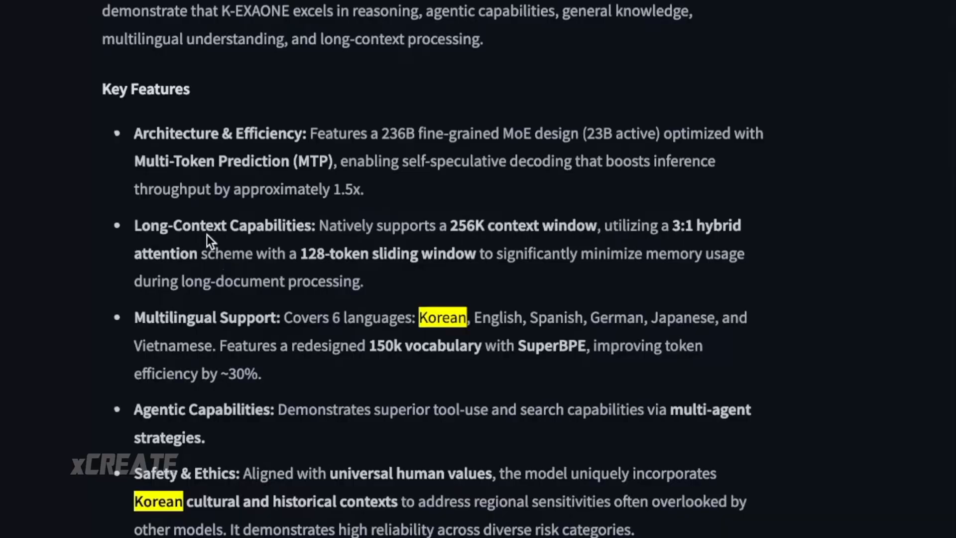
{"action": "scroll", "scroll_direction": "down", "scroll_amount": 3}
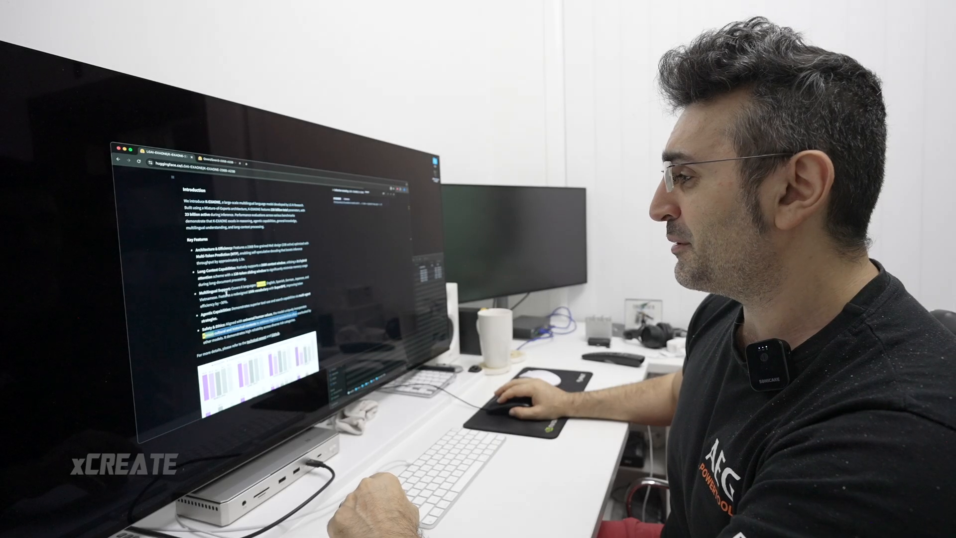
{"action": "scroll", "scroll_direction": "down", "scroll_amount": 3}
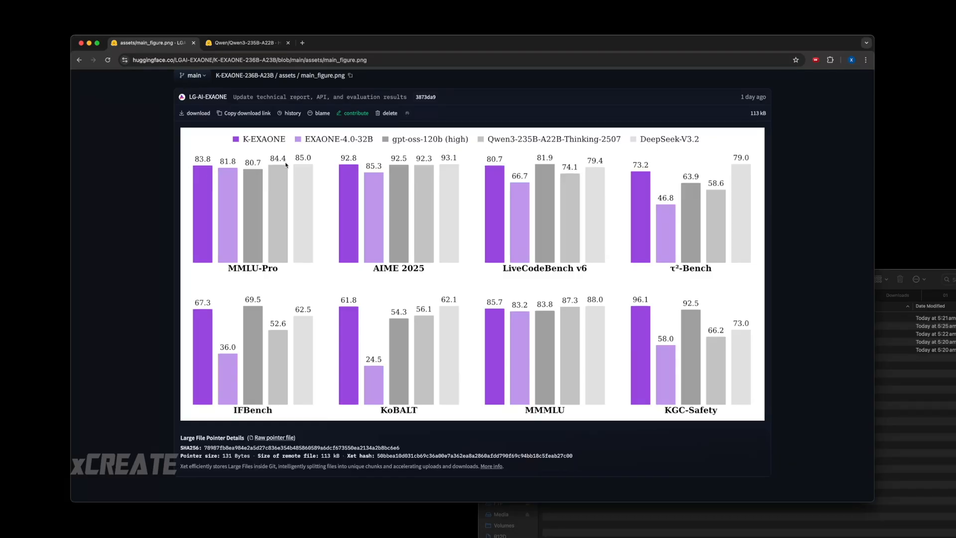
{"action": "mouse_move", "coordinate": [282, 173]}
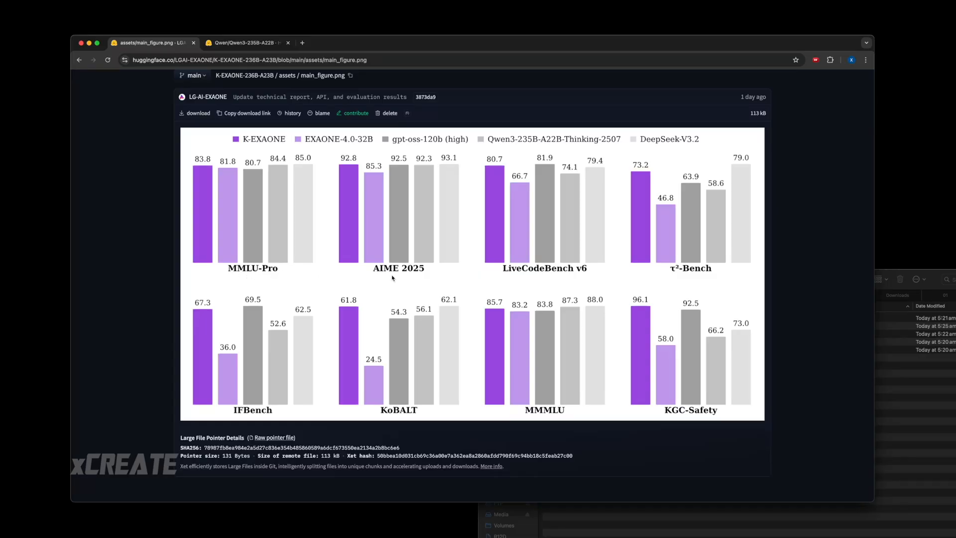
{"action": "mouse_move", "coordinate": [512, 171]}
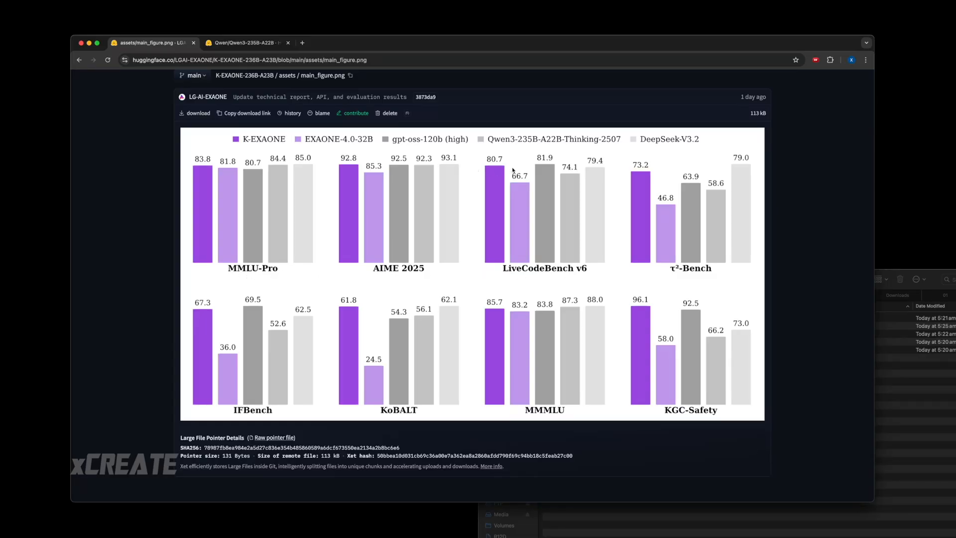